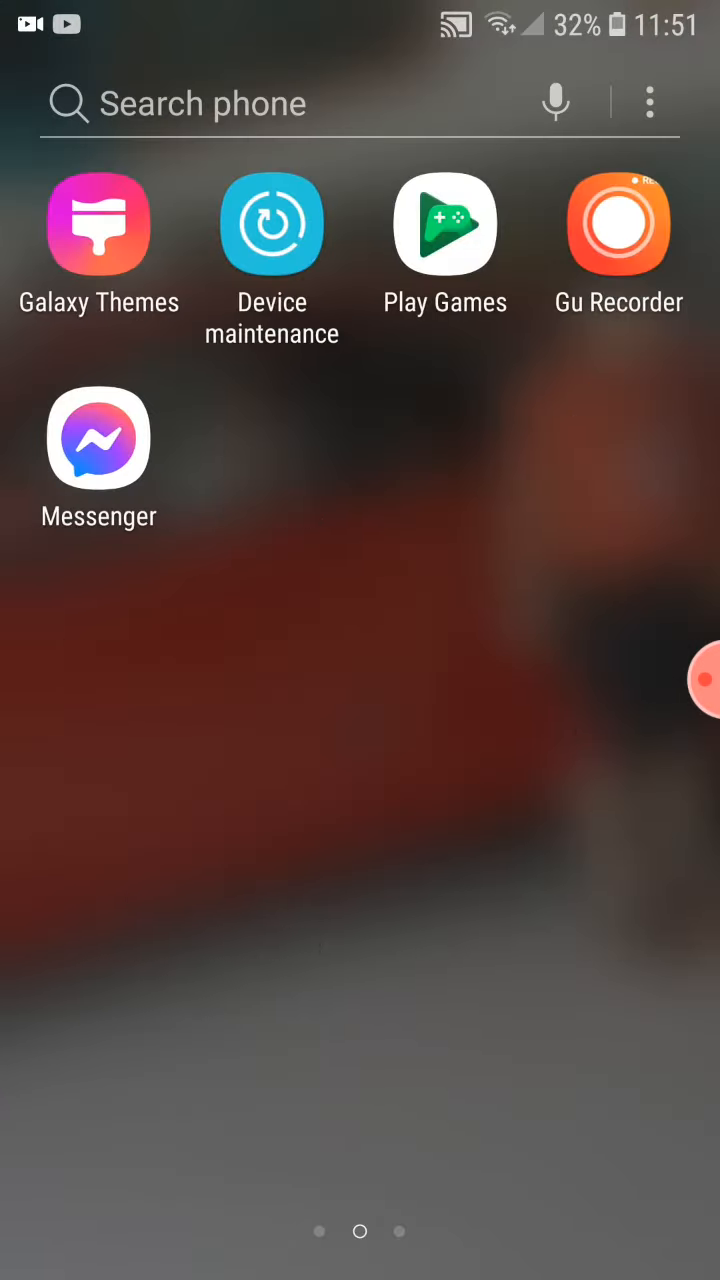
# Select the "savage love" text layer and browse its In Animation list
pyautogui.hscroll(-3)
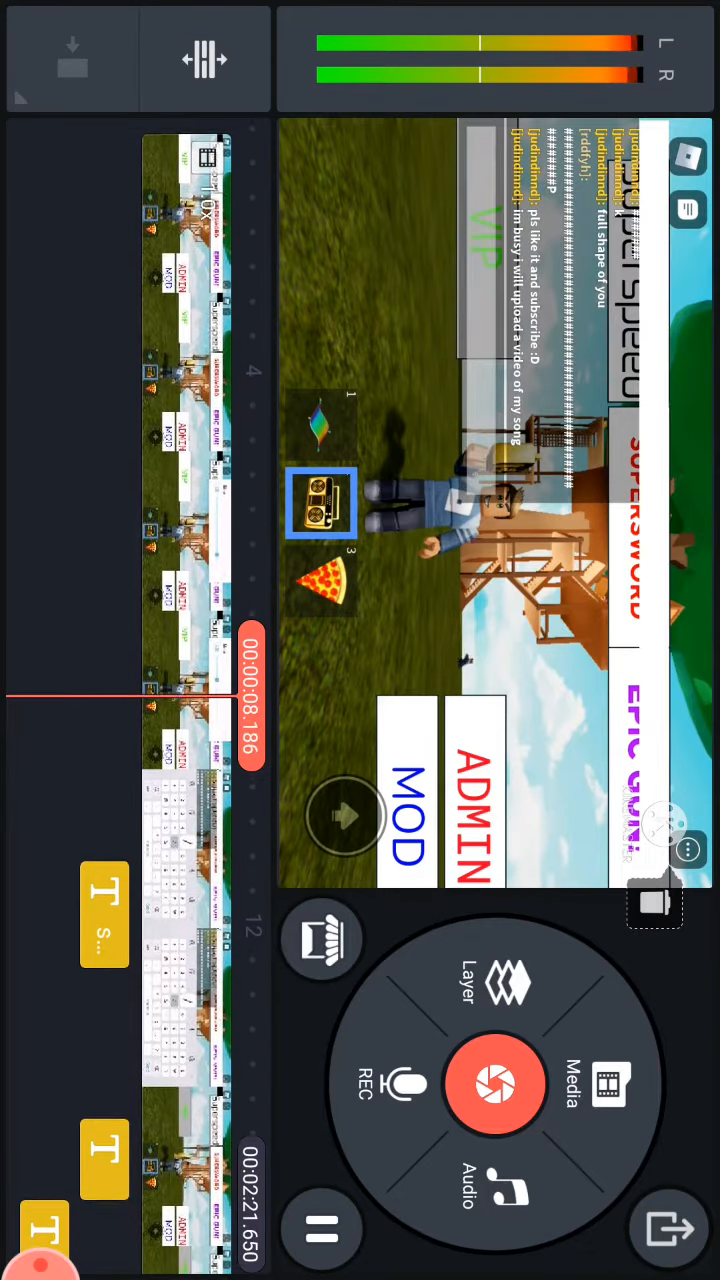
pyautogui.click(608, 1084)
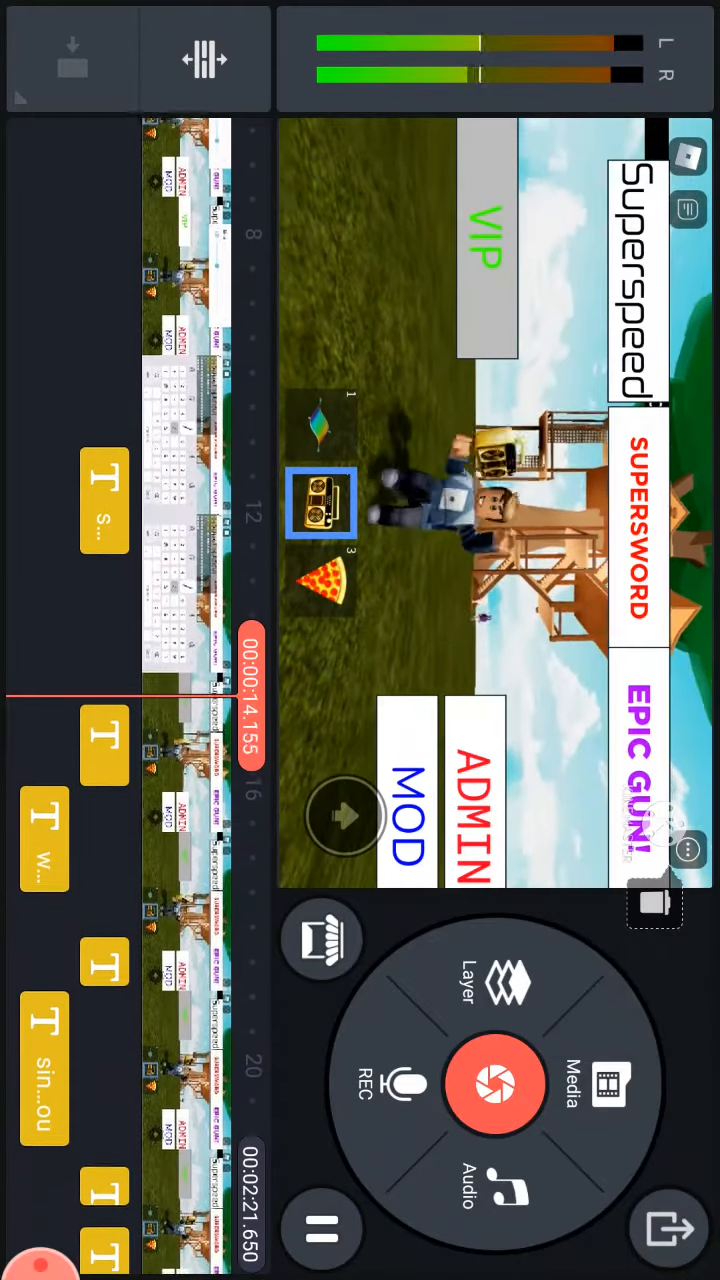
pyautogui.scroll(-3)
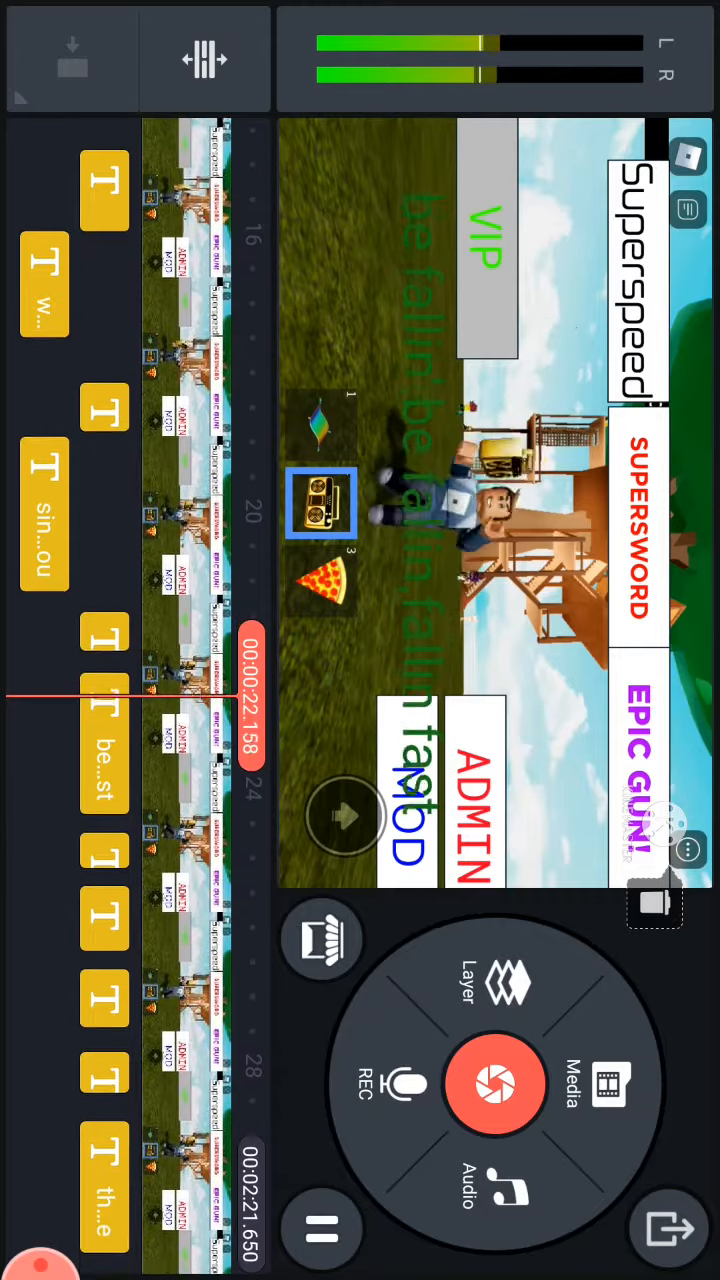
pyautogui.scroll(-3)
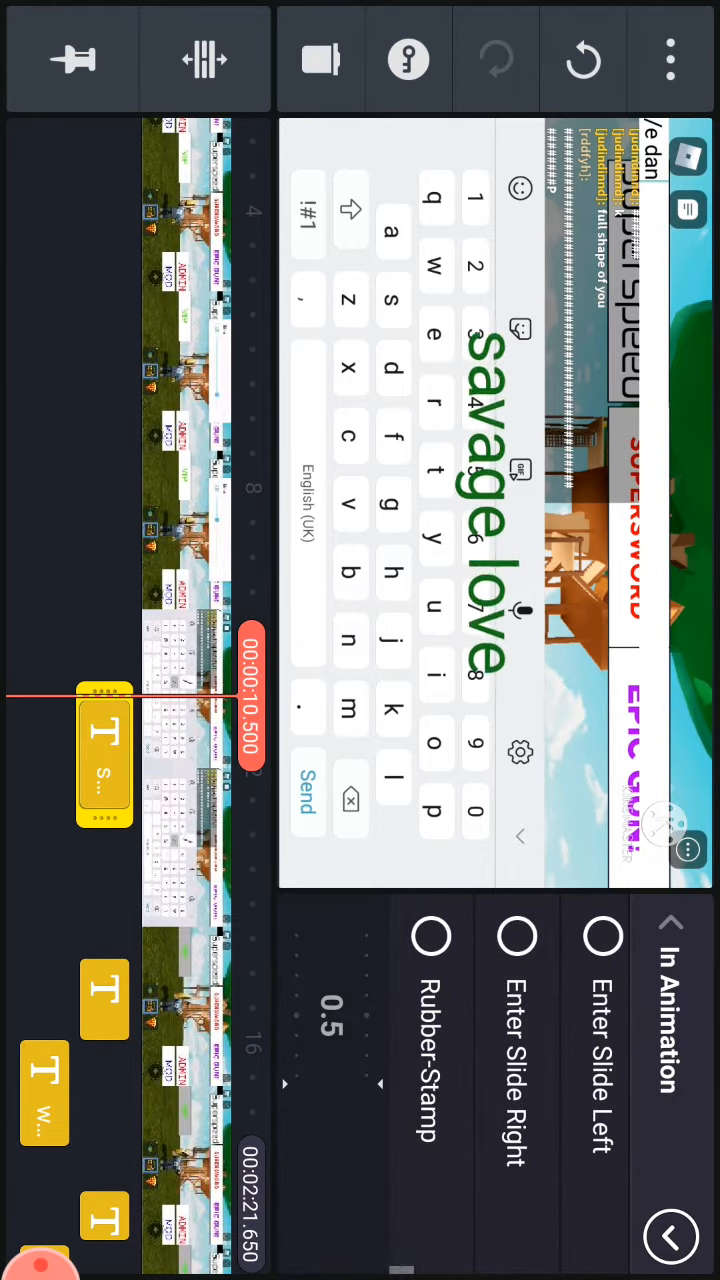
# Preview Enter Slide Right and Slide Left, then apply the Rubber-Stamp entry animation
pyautogui.click(516, 936)
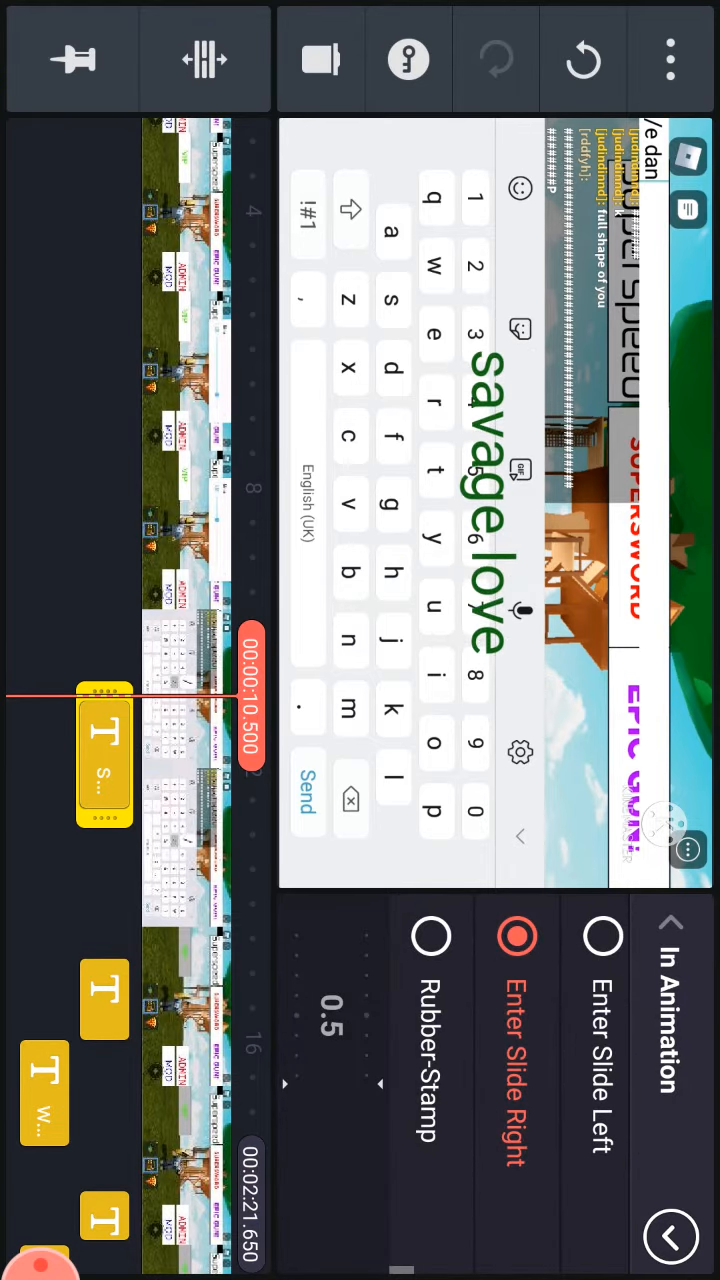
pyautogui.click(602, 936)
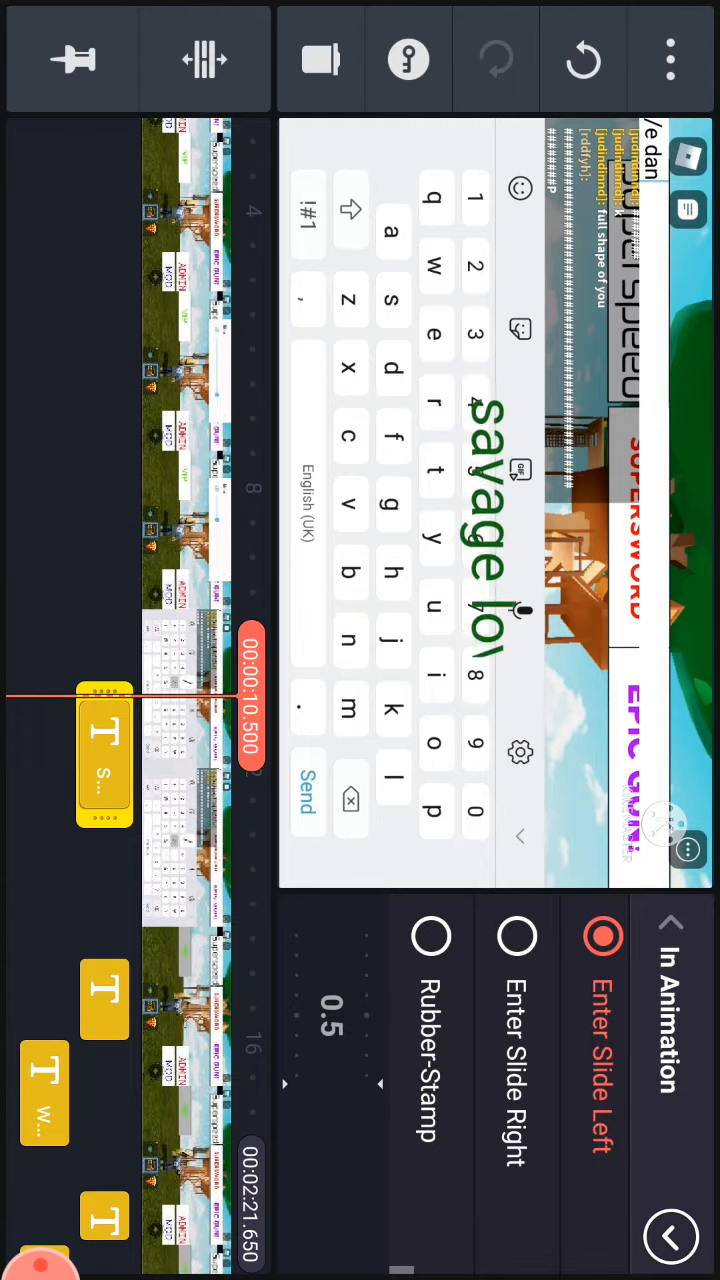
pyautogui.click(430, 936)
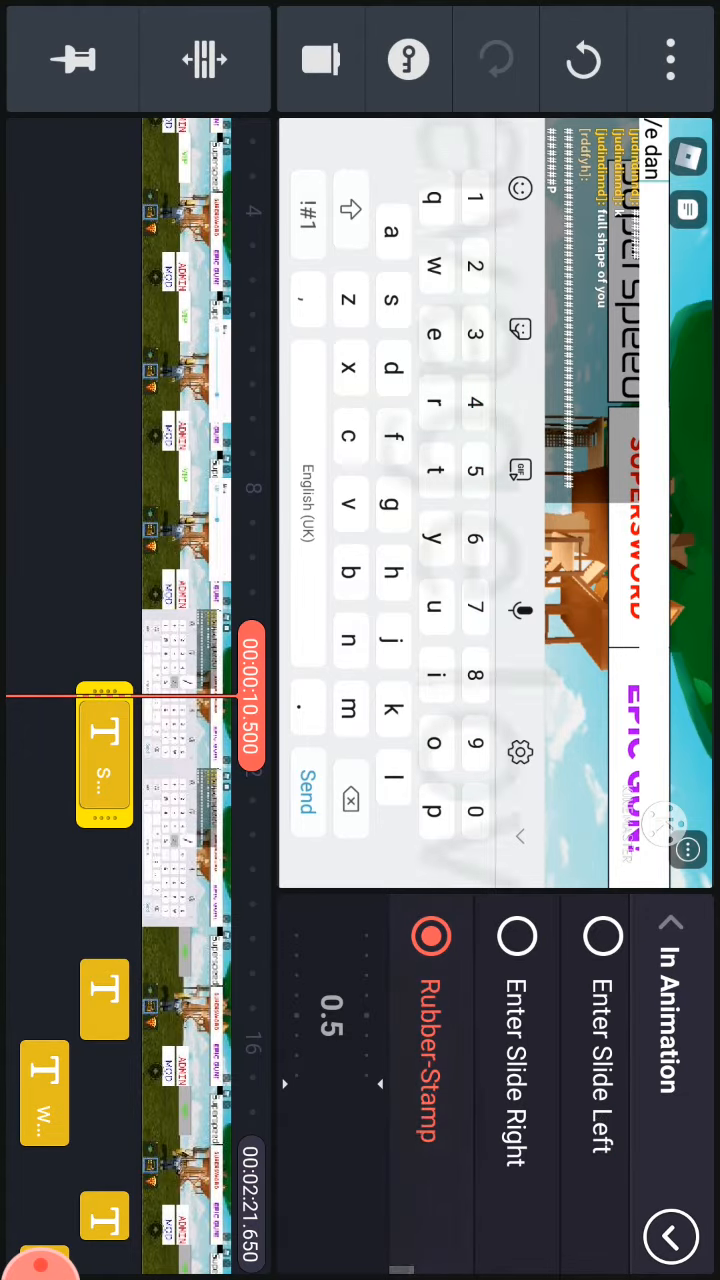
pyautogui.hscroll(-3)
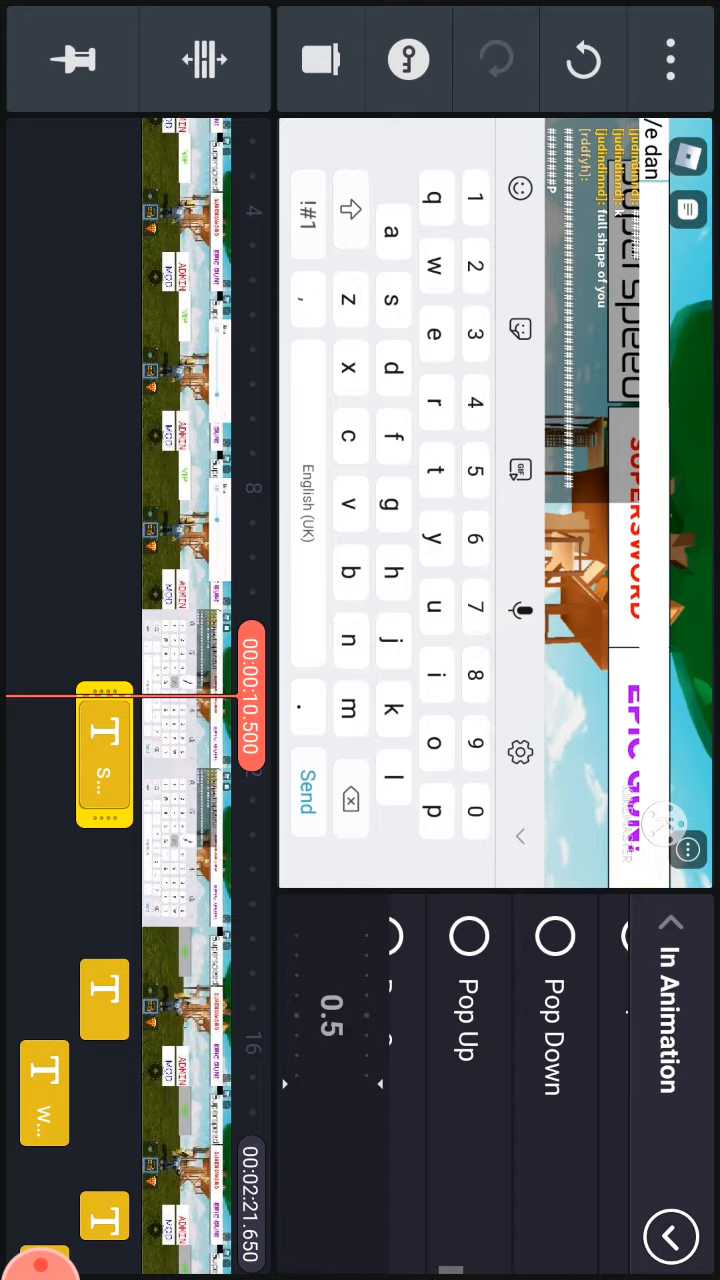
# Browse the Android font list with Roboto Bold, Roboto Black and Noto Serif typefaces
pyautogui.click(554, 936)
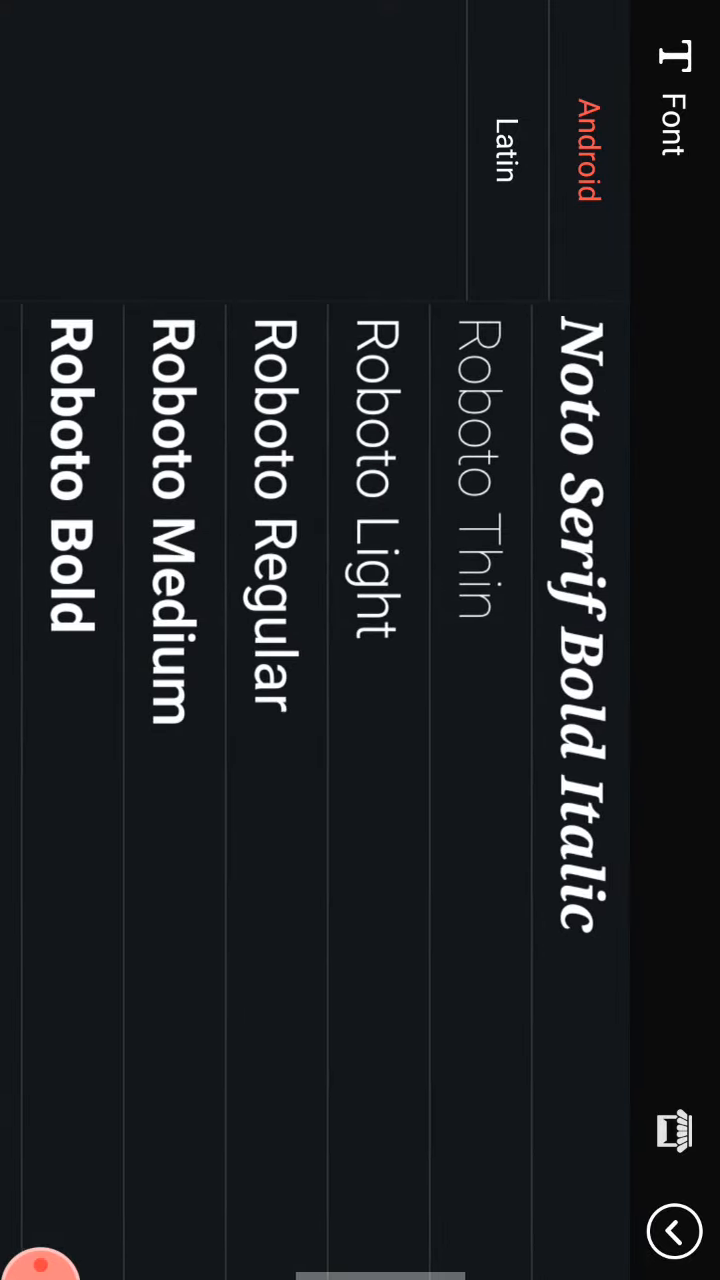
pyautogui.hscroll(-3)
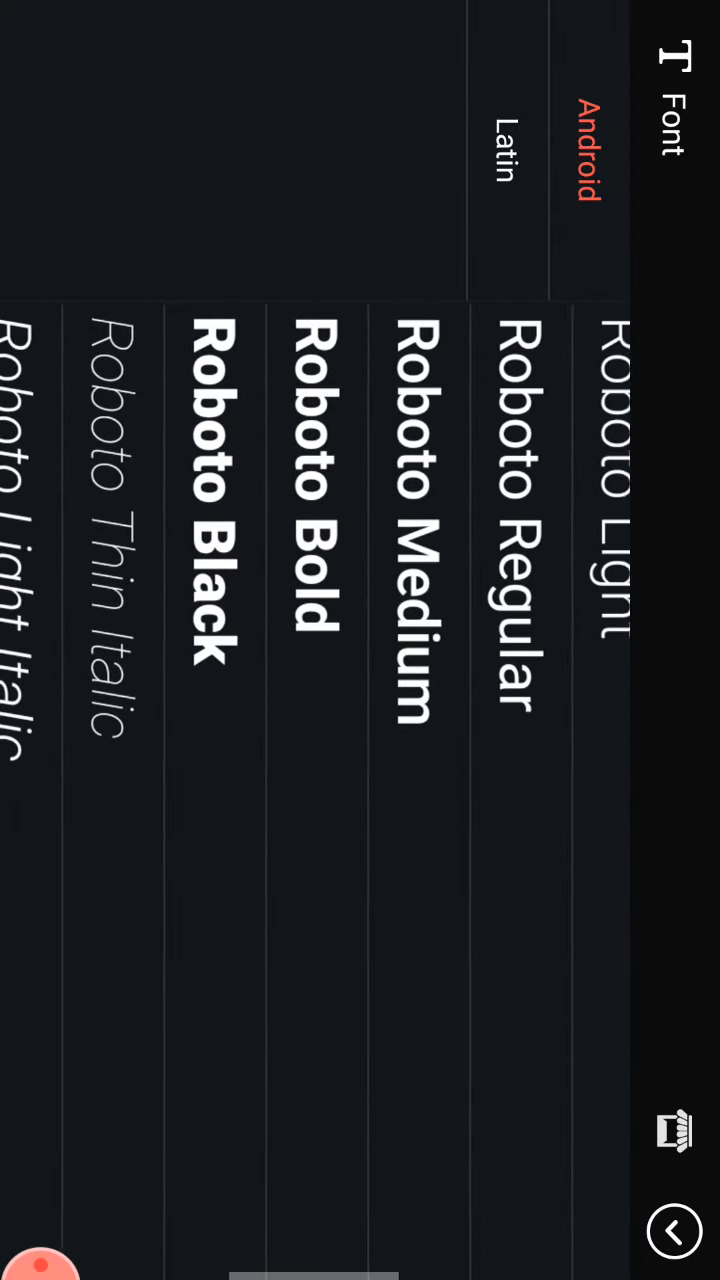